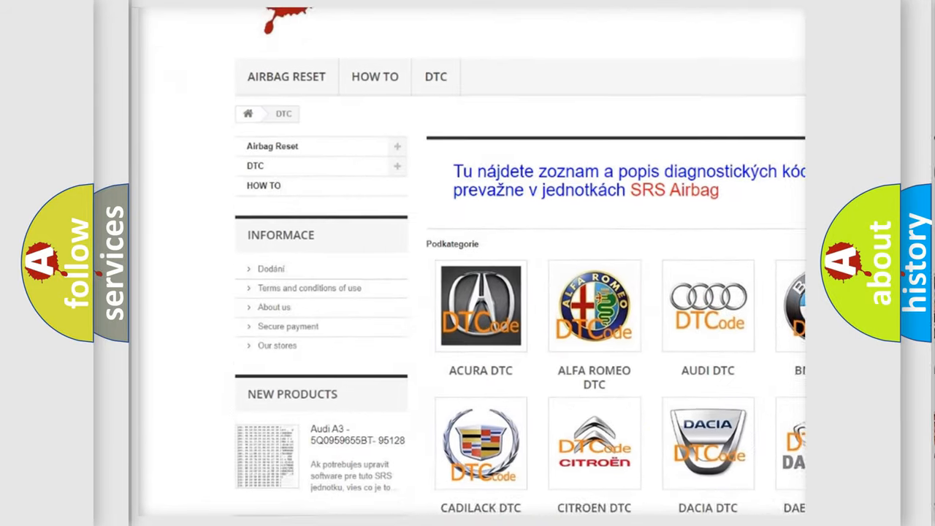
{"action": "scroll", "scroll_direction": "down", "scroll_amount": 3}
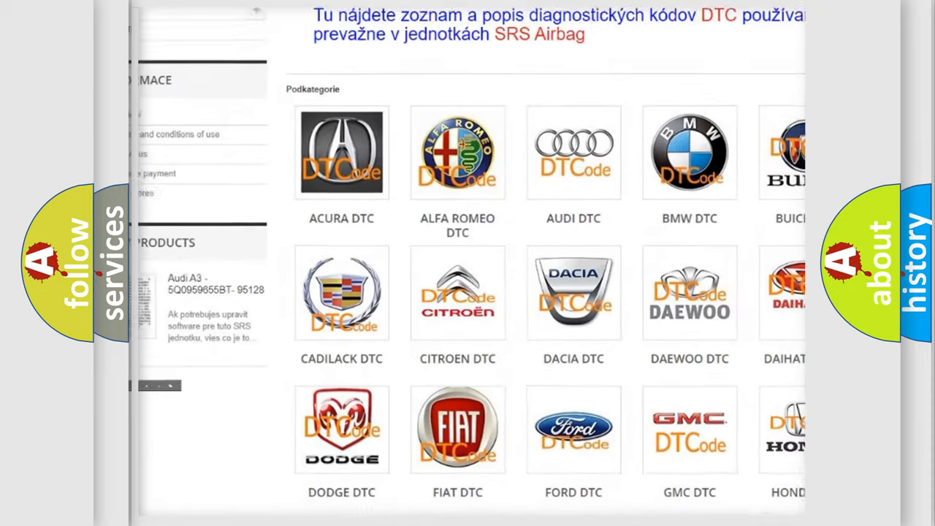
{"action": "scroll", "scroll_direction": "down", "scroll_amount": 3}
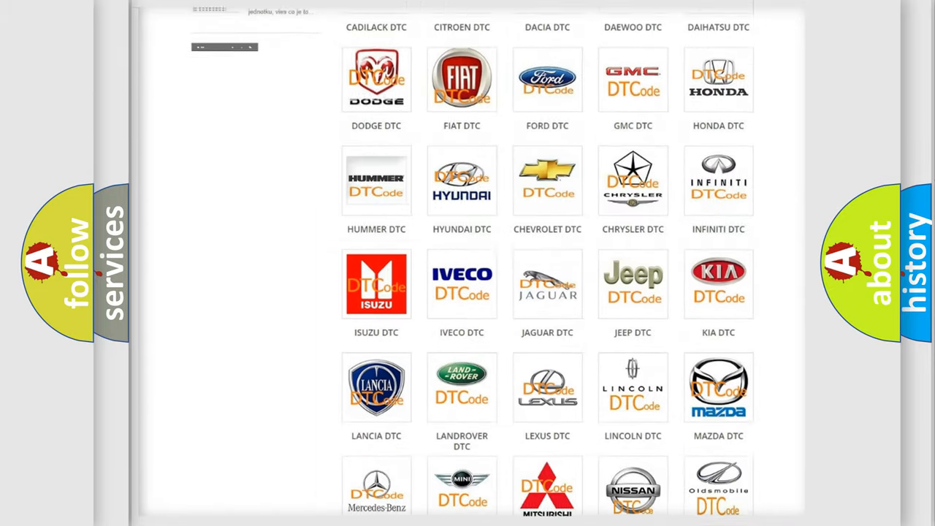
{"action": "scroll", "scroll_direction": "down", "scroll_amount": 3}
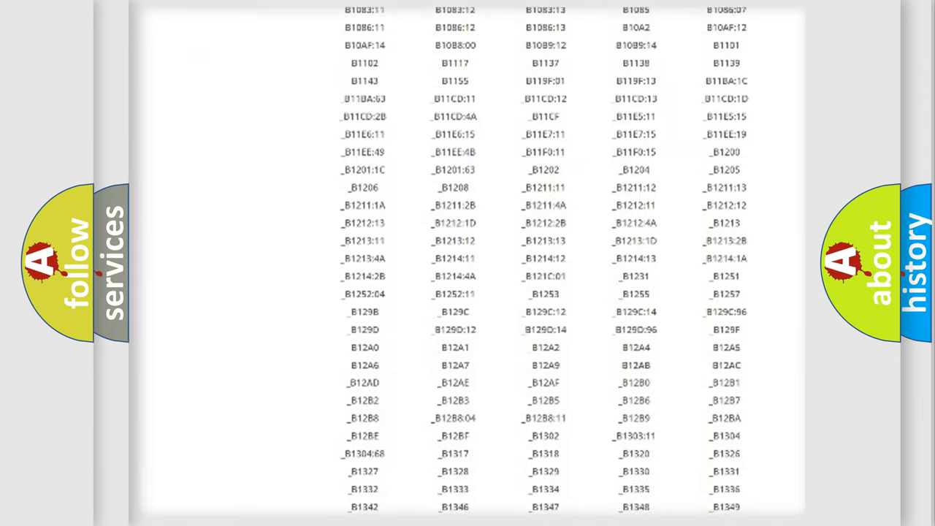
{"action": "scroll", "scroll_direction": "down", "scroll_amount": 3}
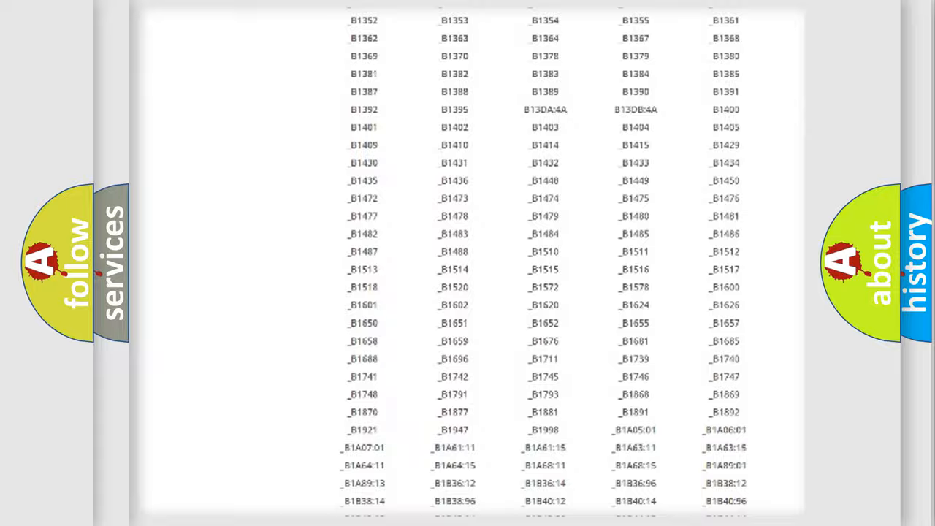